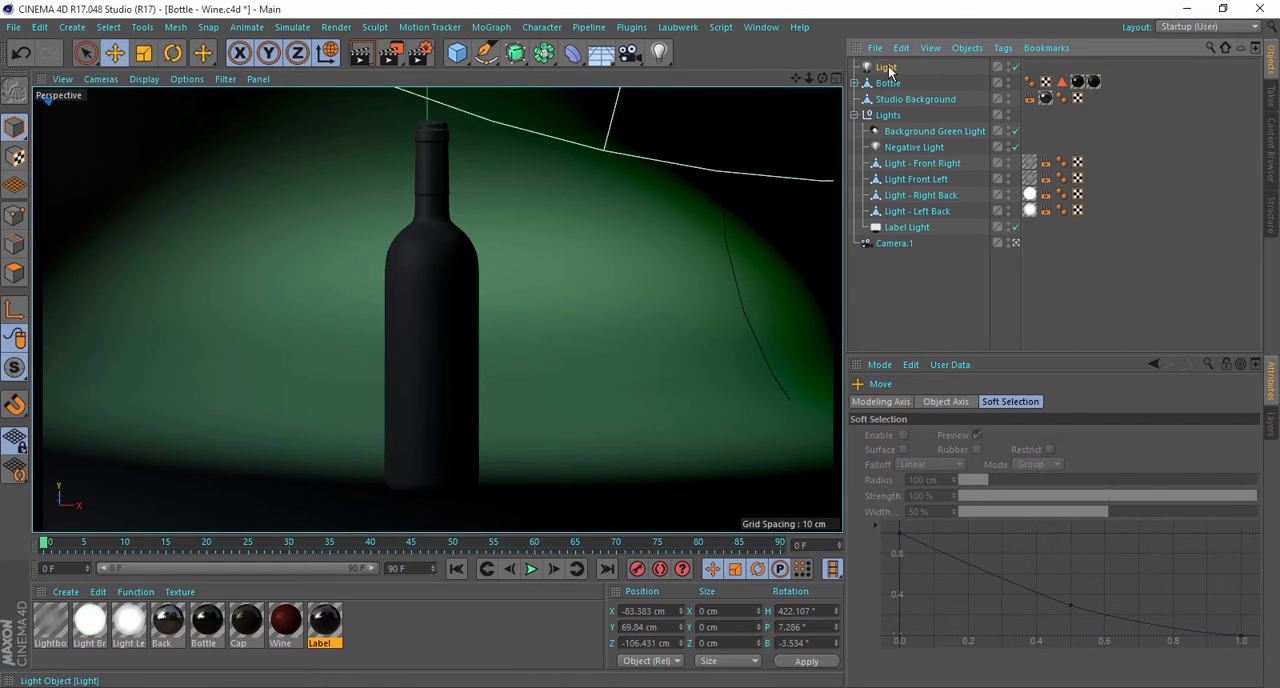
Activate the Lighting Tool from the Tools menu
left_click(142, 27)
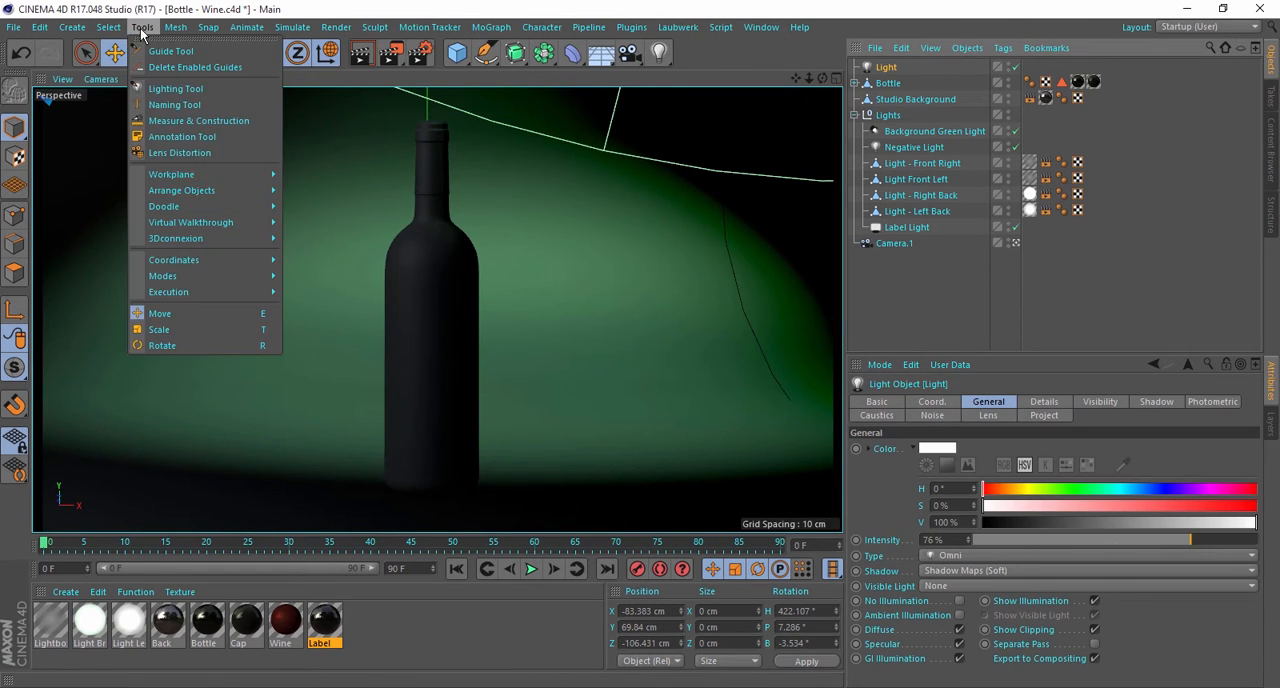
left_click(176, 88)
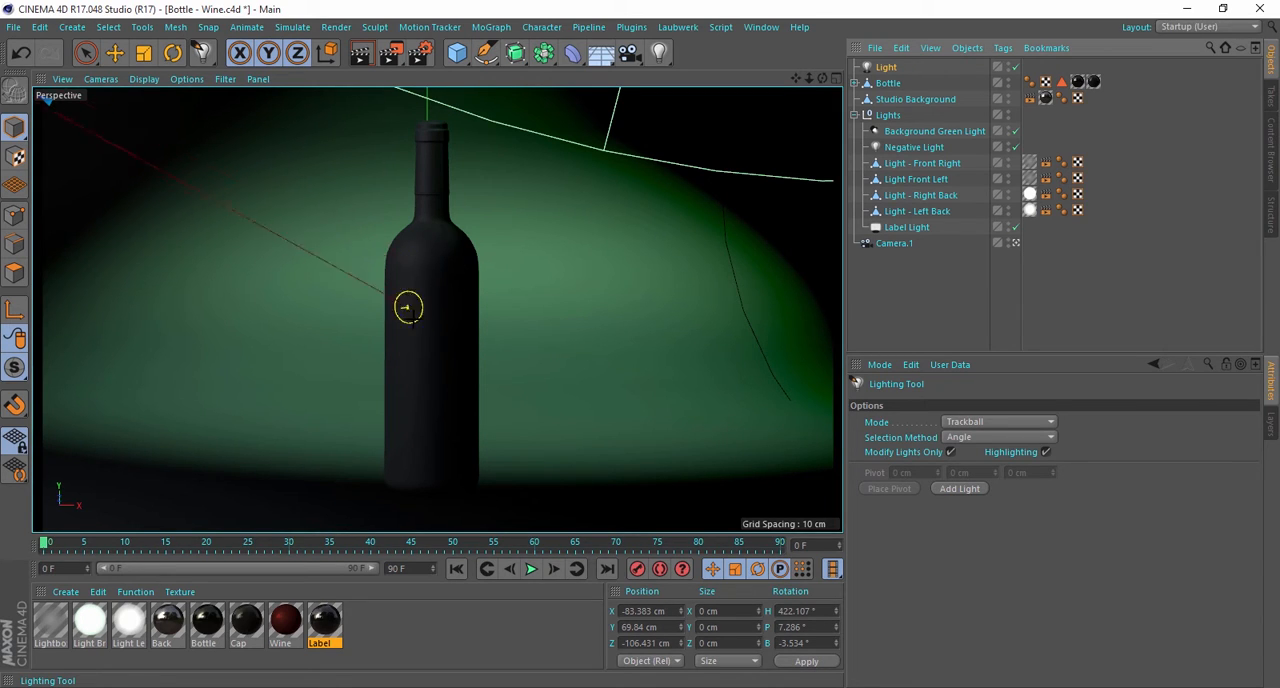
Rotate the light around the wine bottle and aim it onto the bottle
left_click_drag(407, 307, 418, 268)
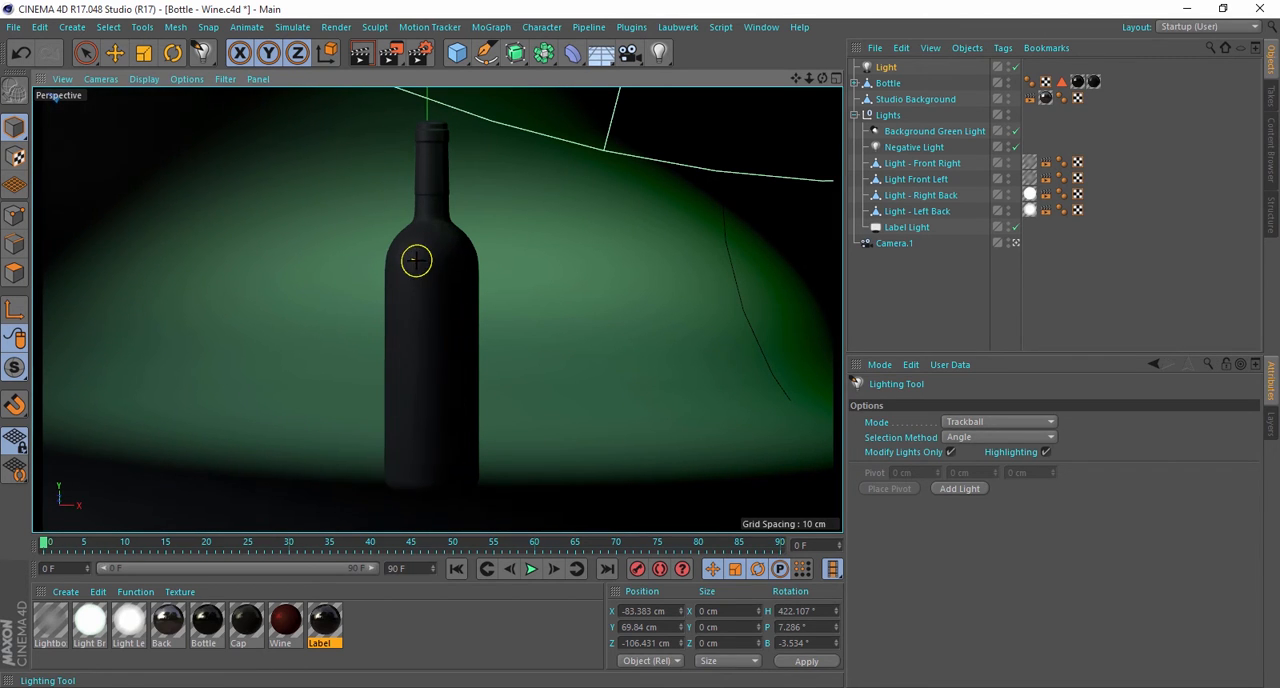
left_click_drag(416, 261, 441, 335)
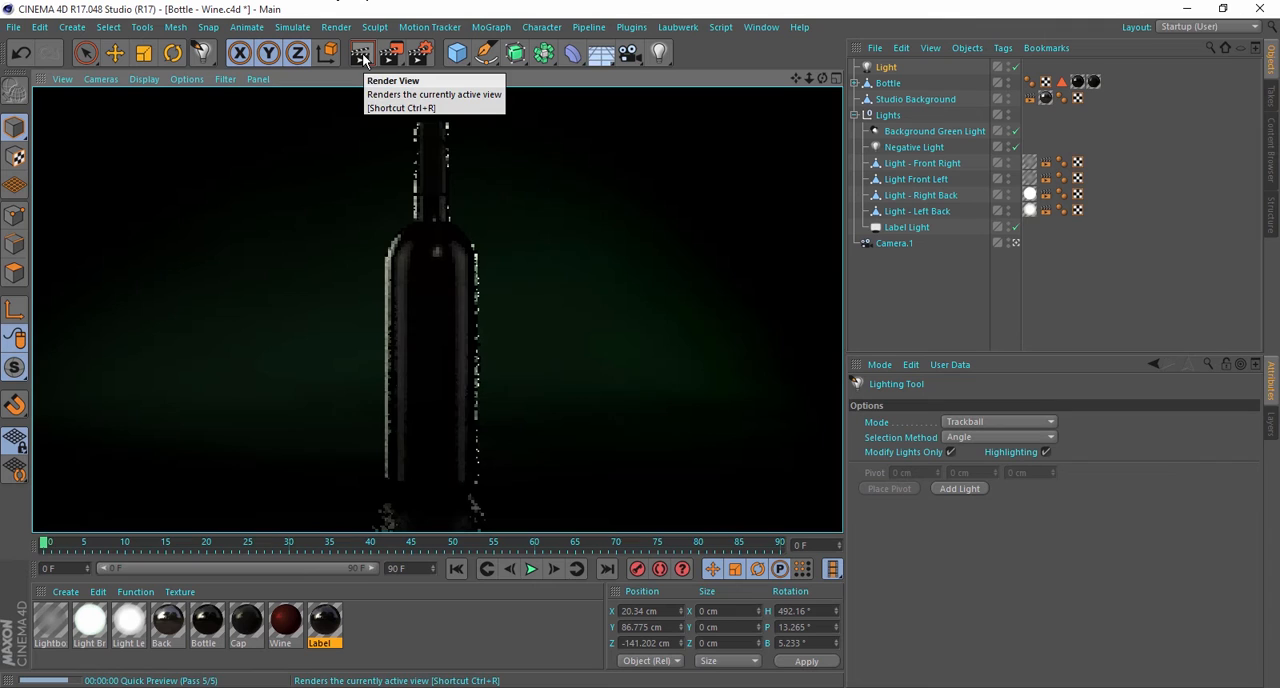
Render a preview of the lit bottle and set Lighting Tool mode to Specular Placement
left_click(360, 52)
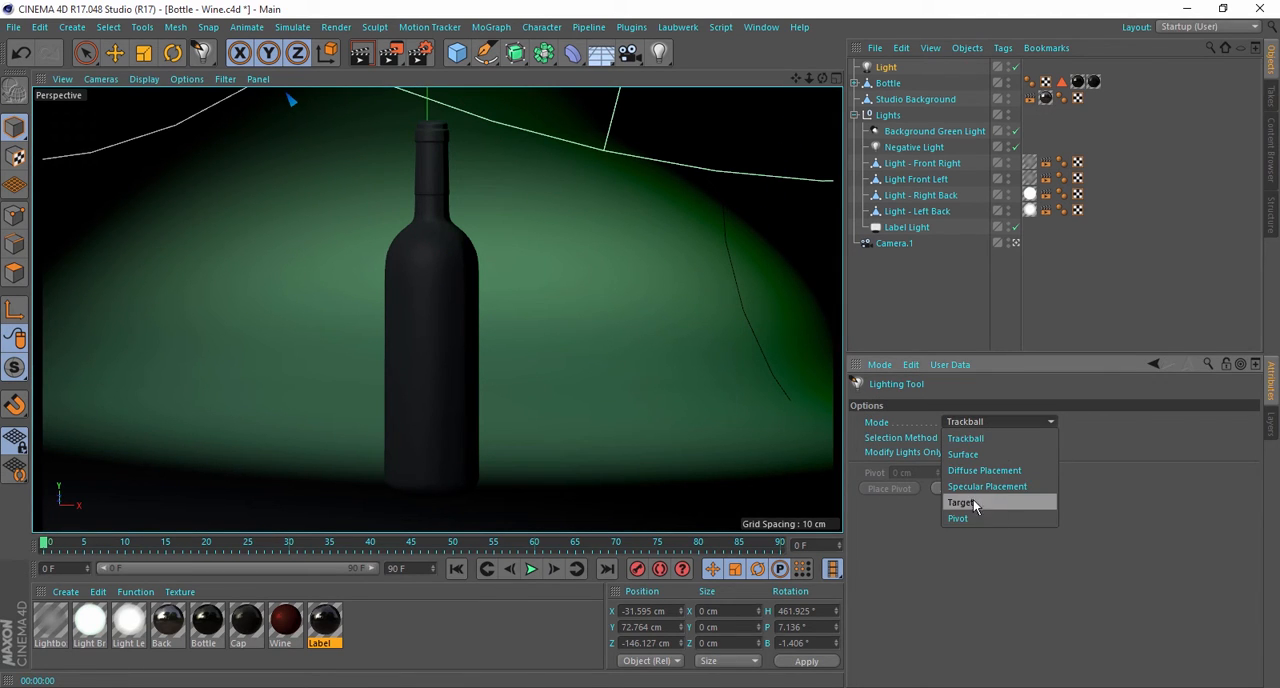
mouse_move(987, 487)
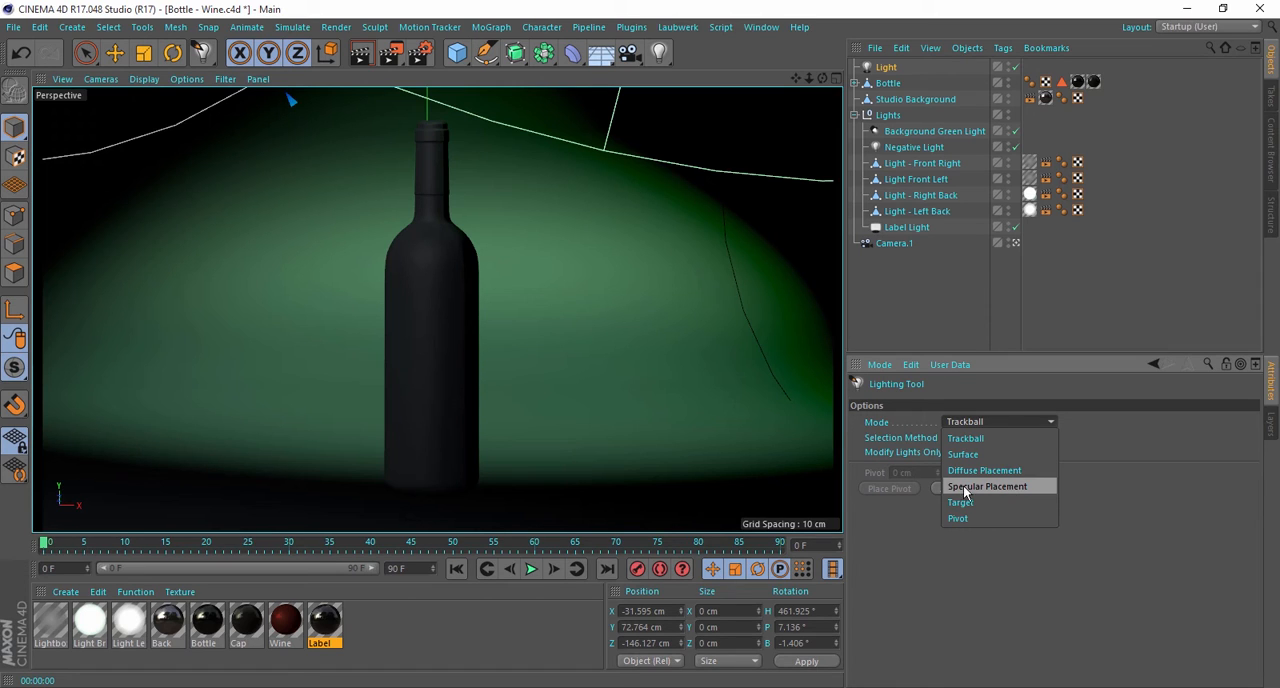
left_click(986, 486)
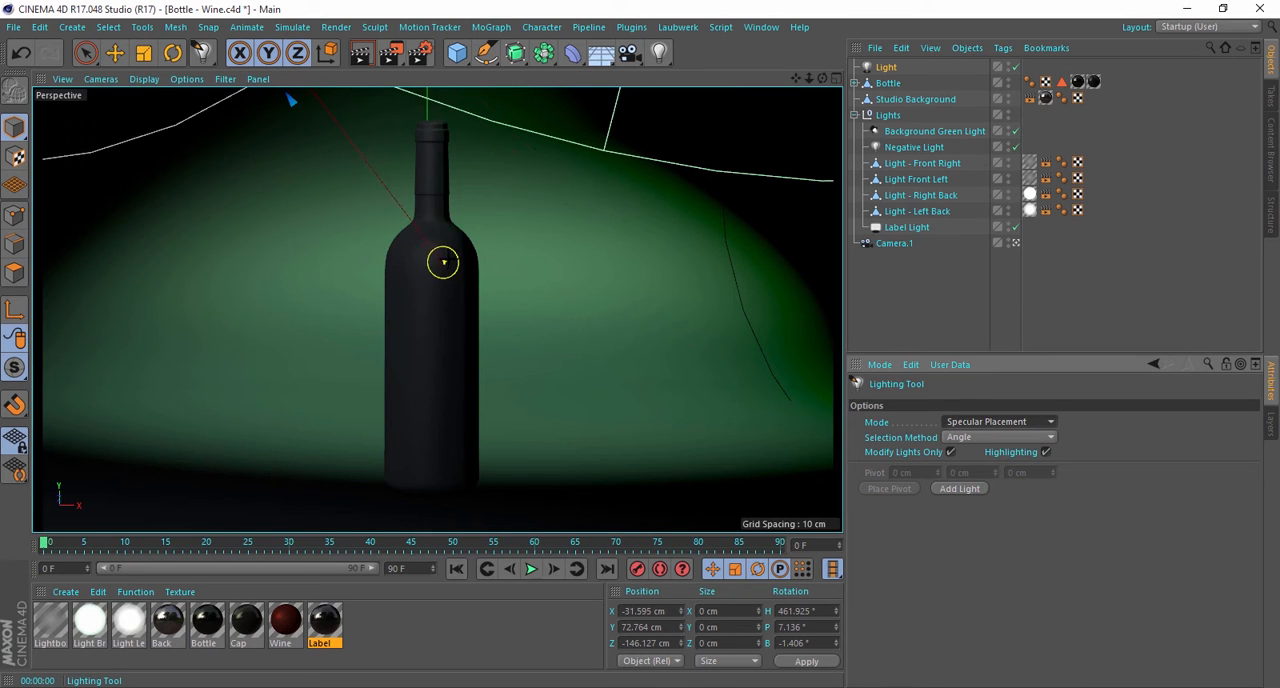
Place the highlight on the bottle's shoulder, render a preview, then shift it to the left shoulder
left_click_drag(443, 262, 452, 253)
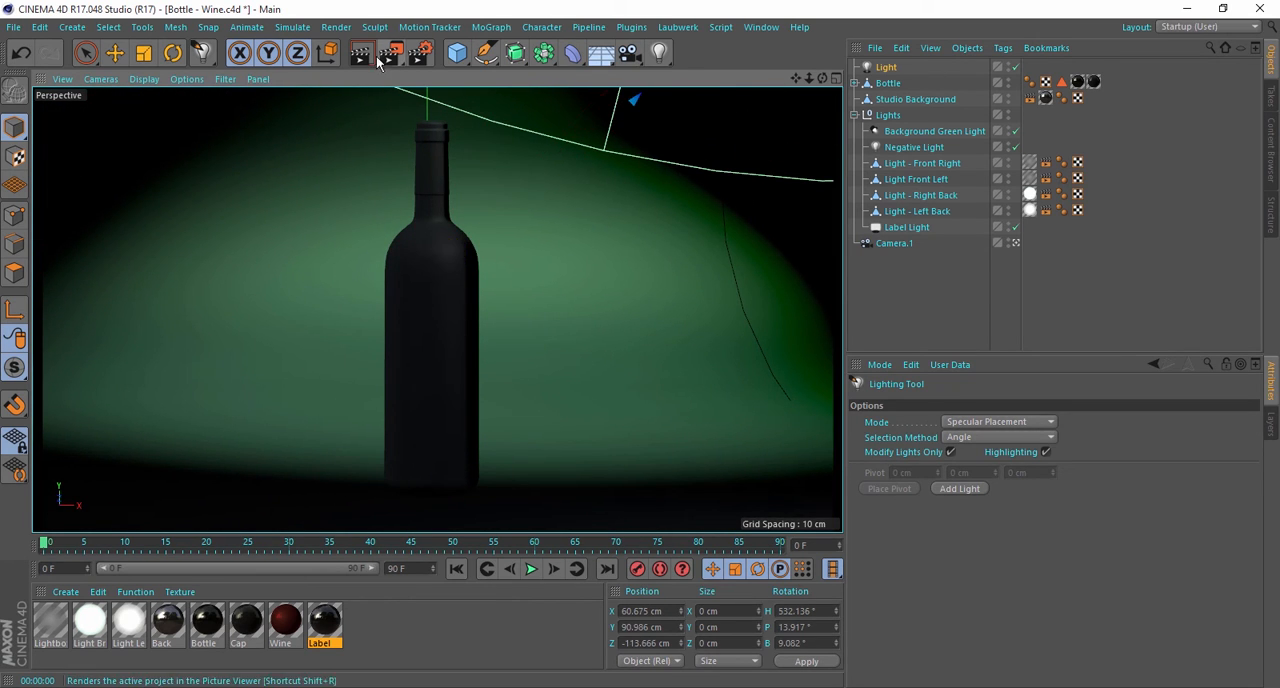
left_click(389, 53)
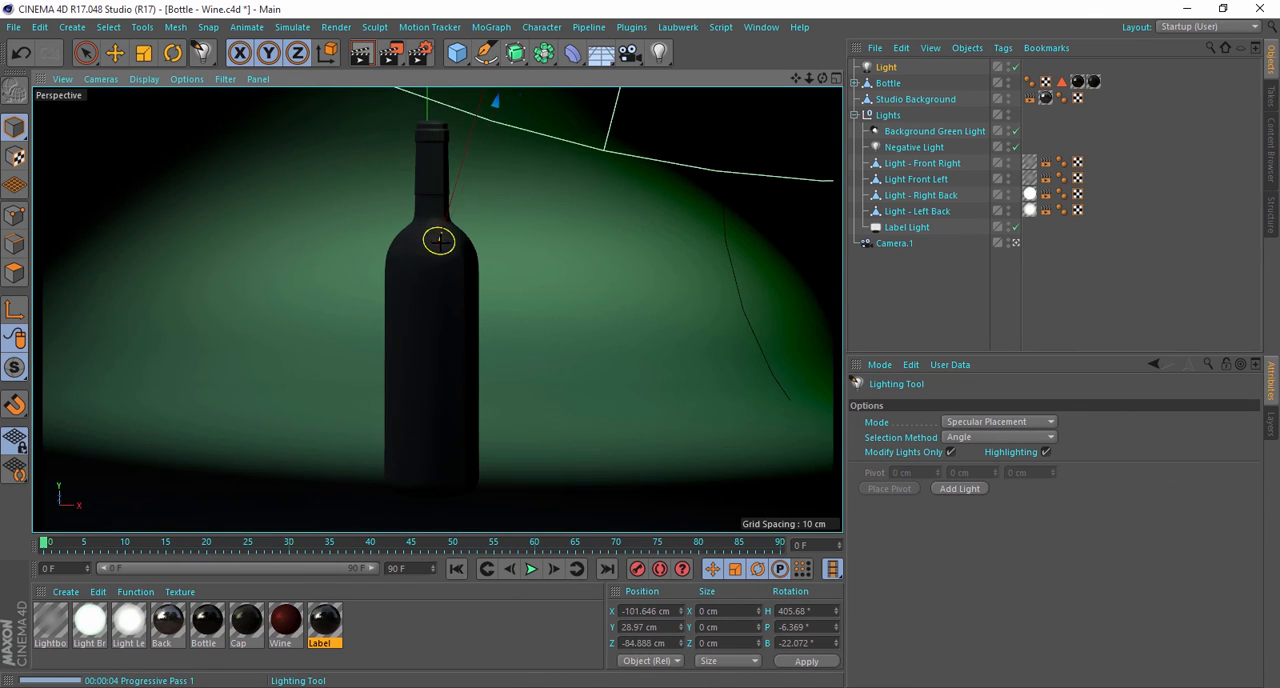
left_click_drag(438, 241, 414, 247)
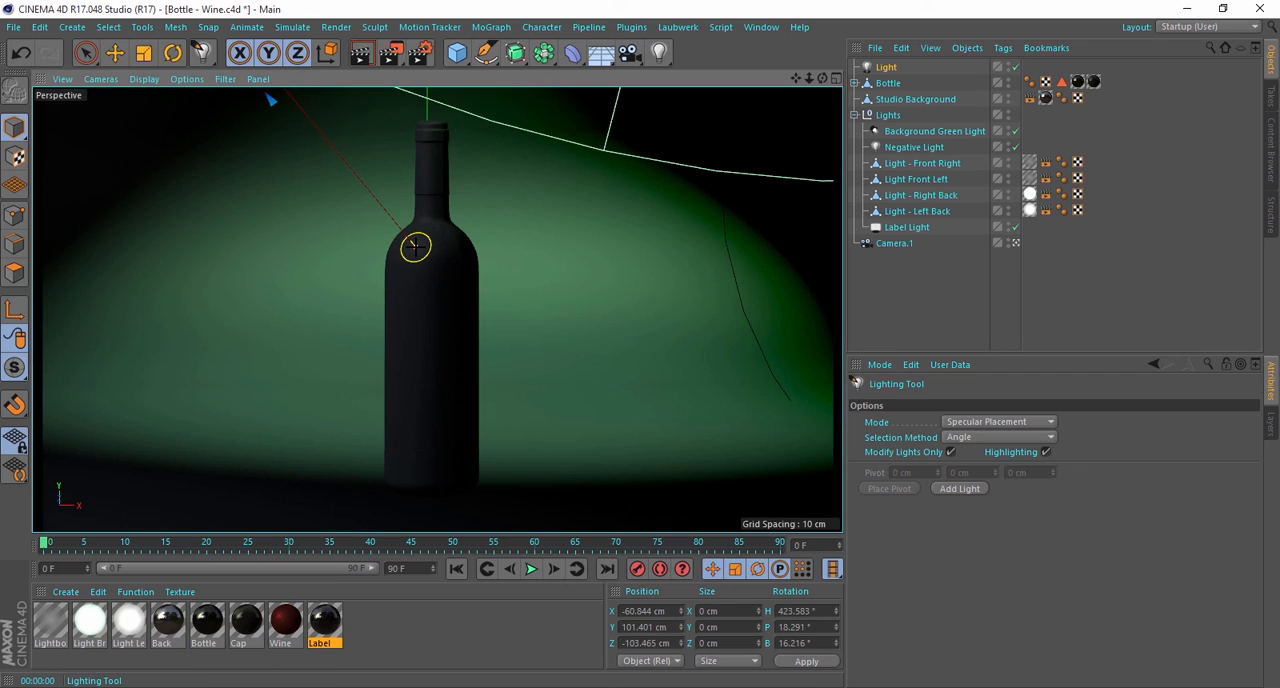